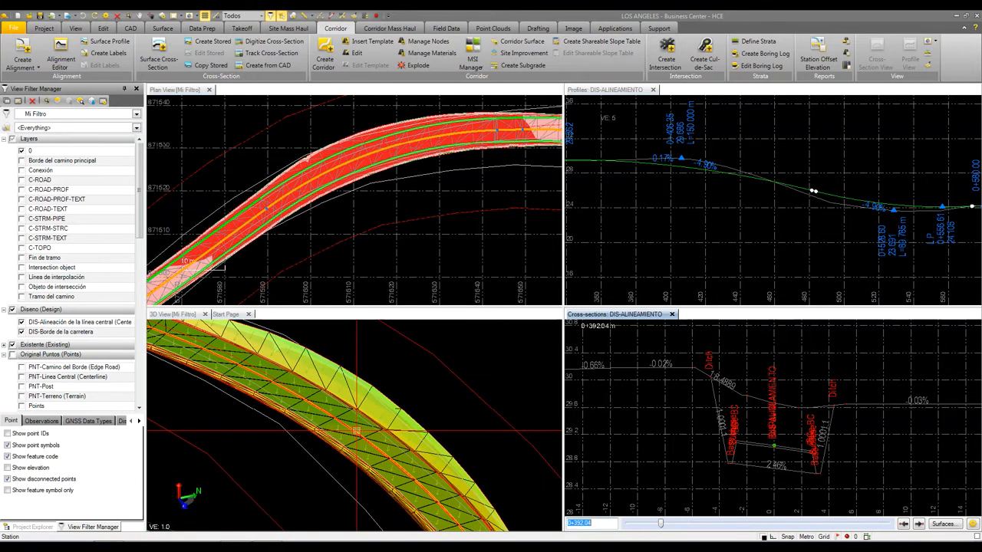
mouse_move(320, 130)
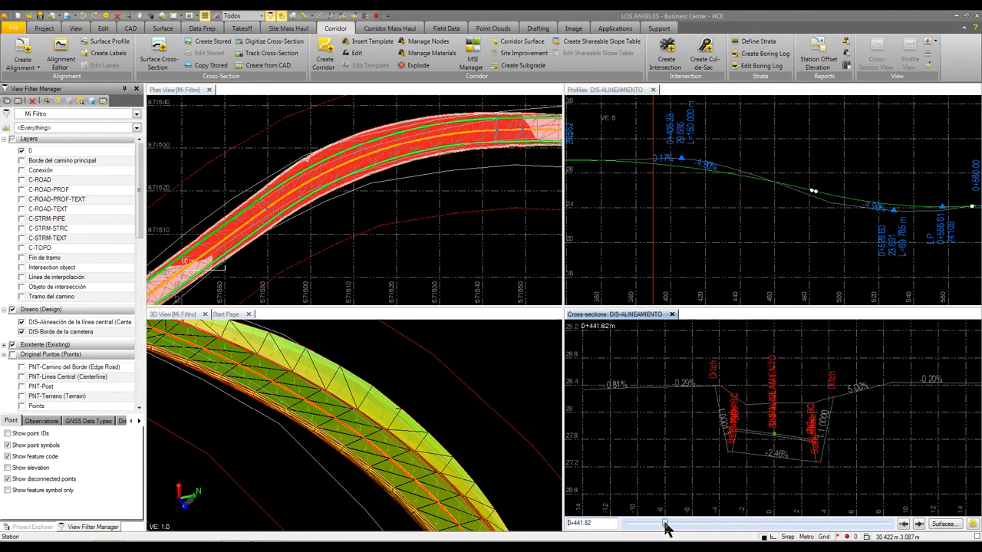
Step: Browse corridor cross-sections along the alignment, then open CutFillBase map properties (6085.2 m³ cut, 1533.3 m³ fill)
click(671, 524)
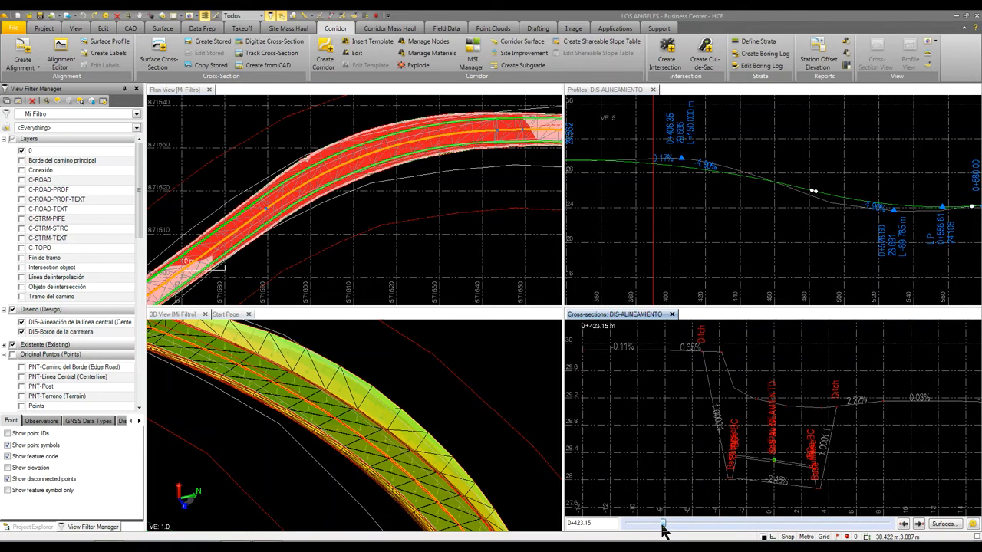
drag(663, 525, 674, 524)
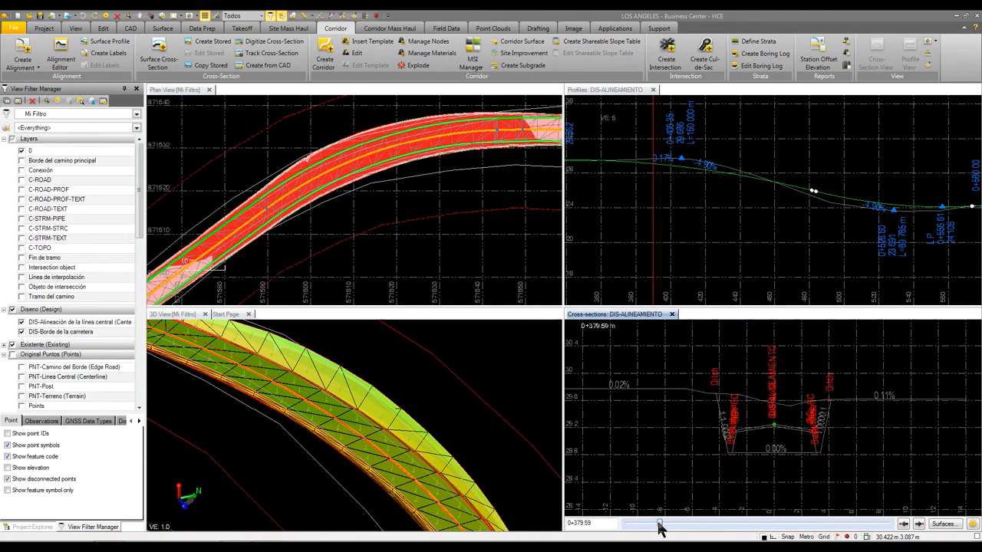
drag(658, 523, 652, 524)
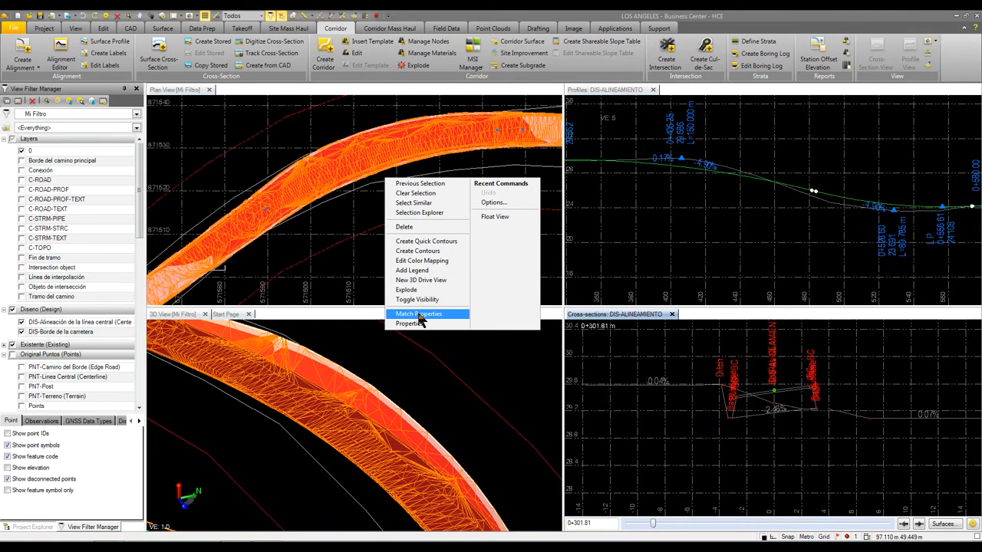
click(409, 323)
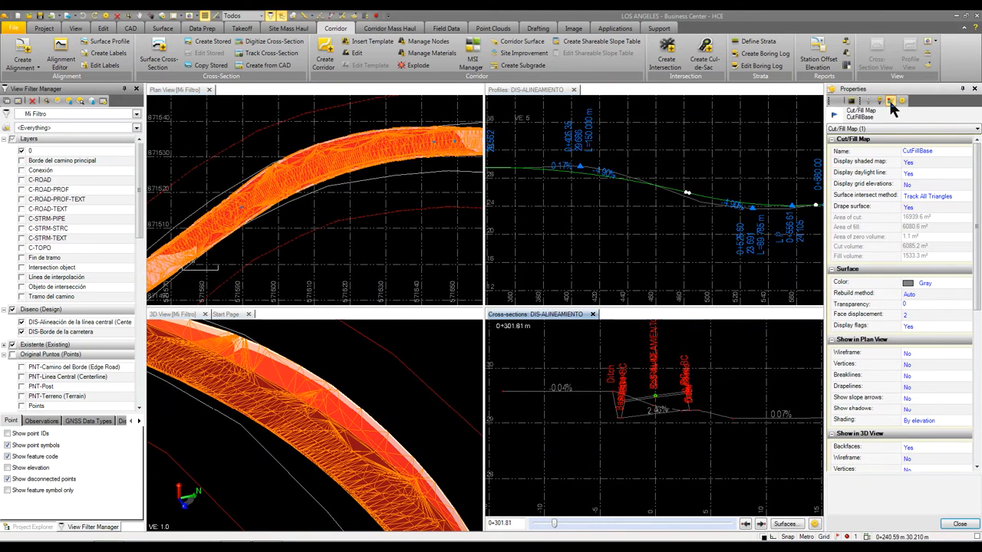
Step: Adjust the CutFillBase colour breaks at 1.000, 0.100, -0.100, -0.500 and -1.000, and apply them
click(890, 100)
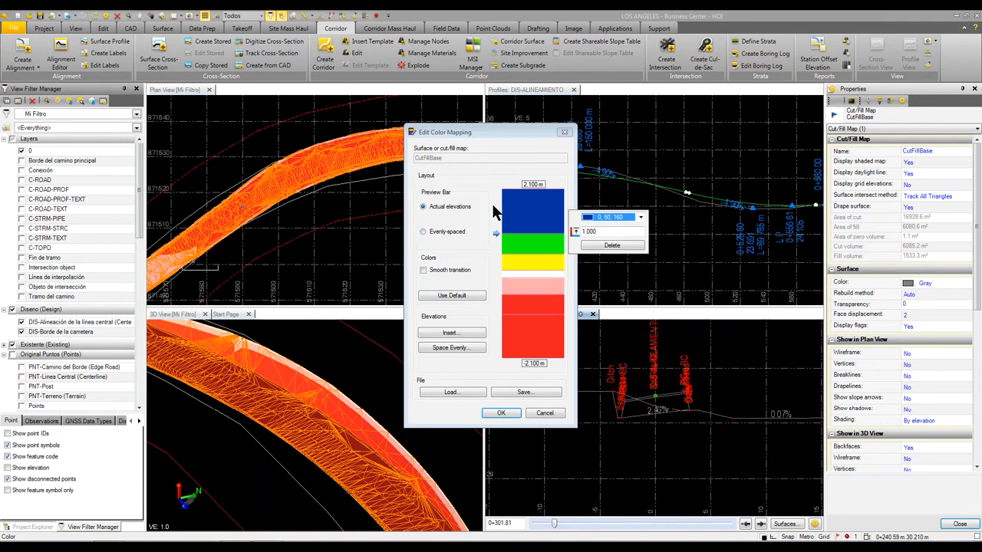
click(533, 245)
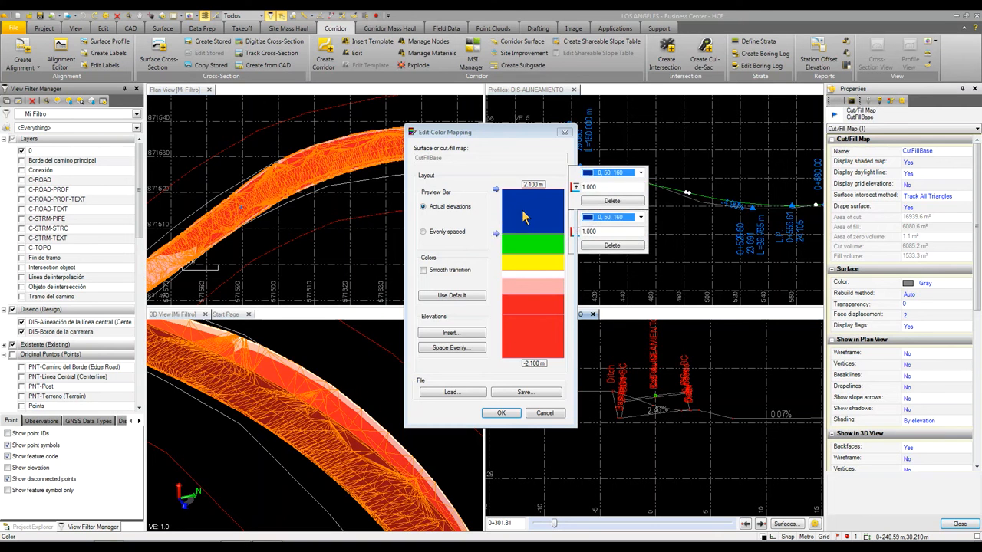
click(612, 200)
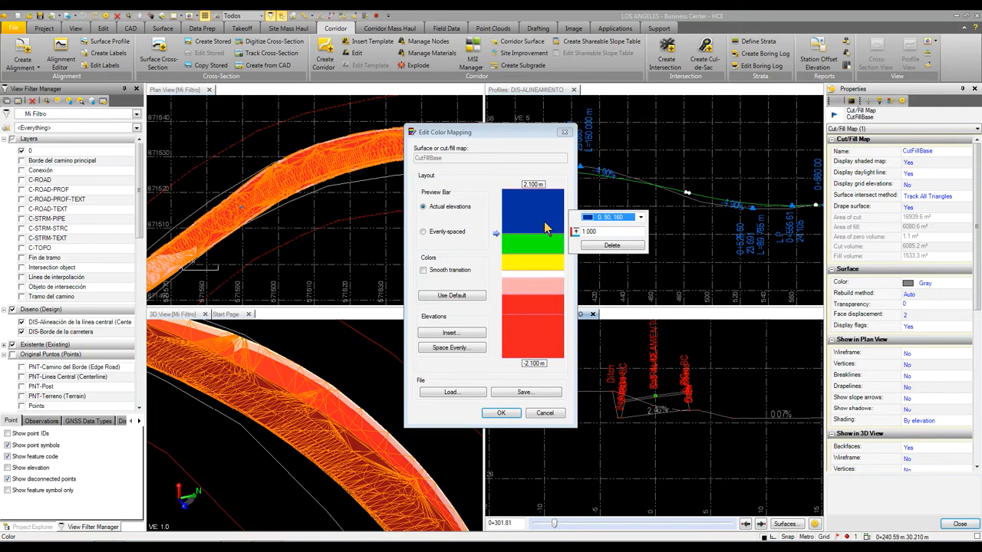
click(533, 322)
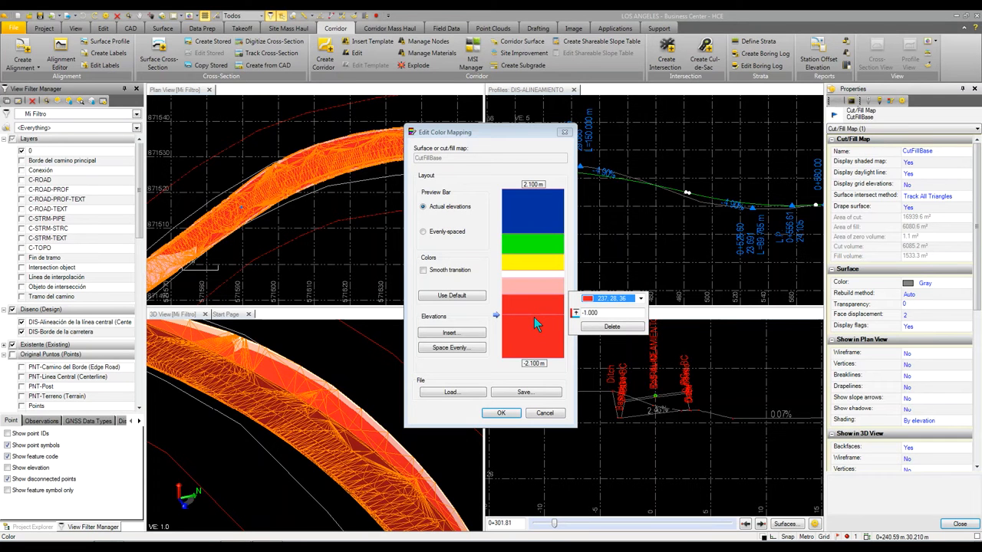
click(533, 291)
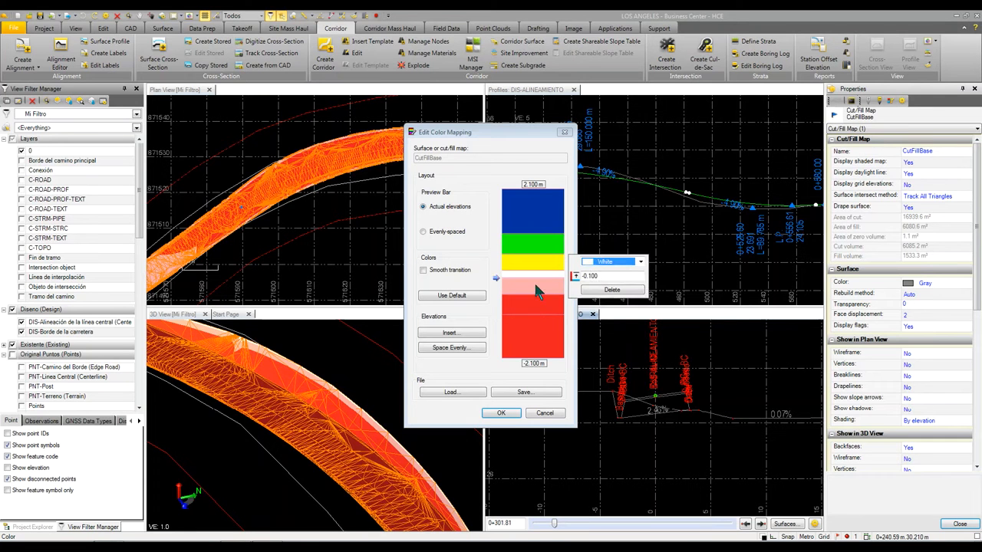
click(533, 263)
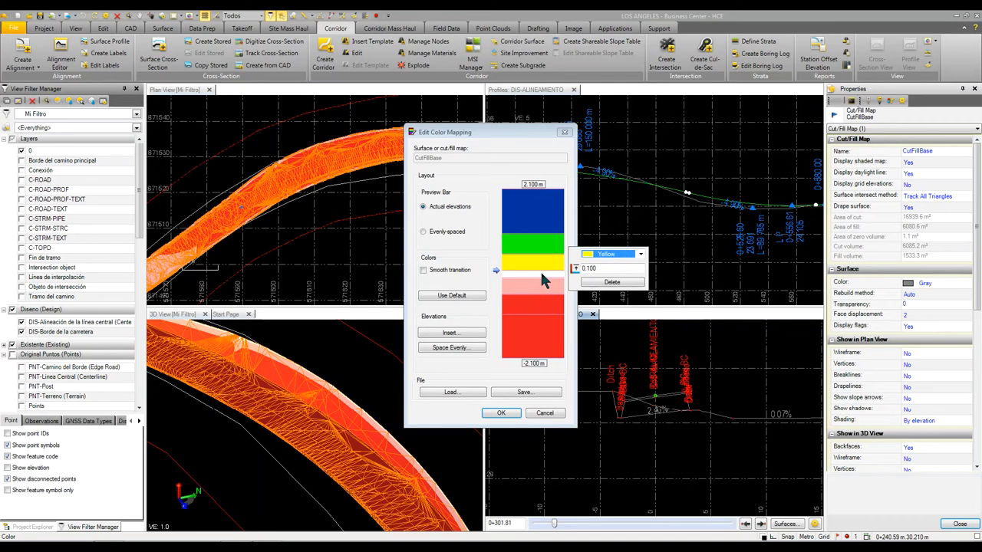
click(532, 246)
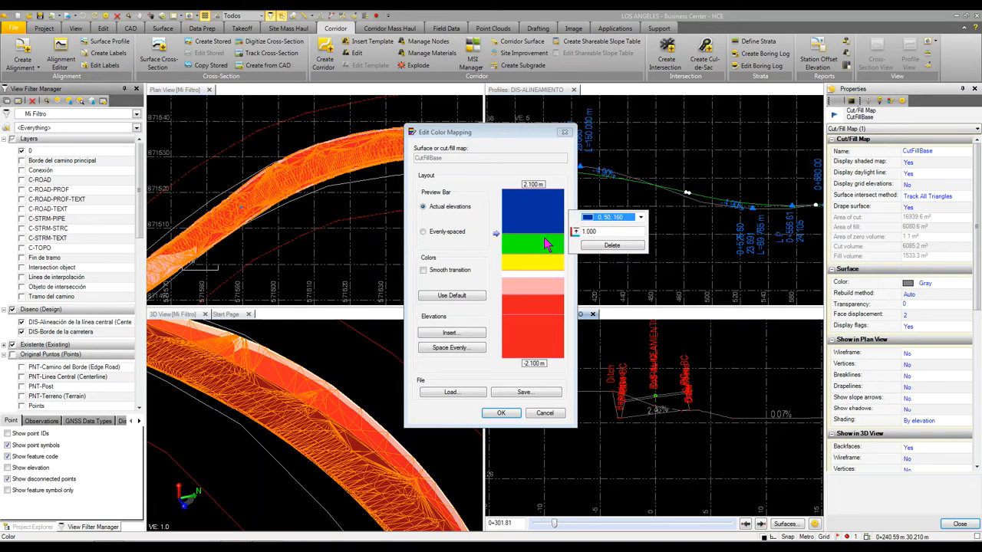
click(532, 315)
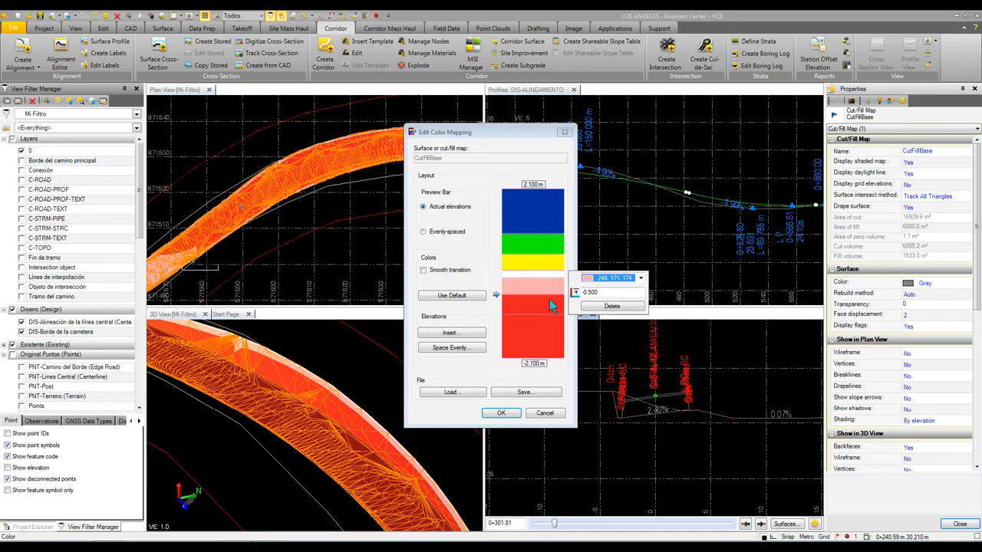
click(500, 413)
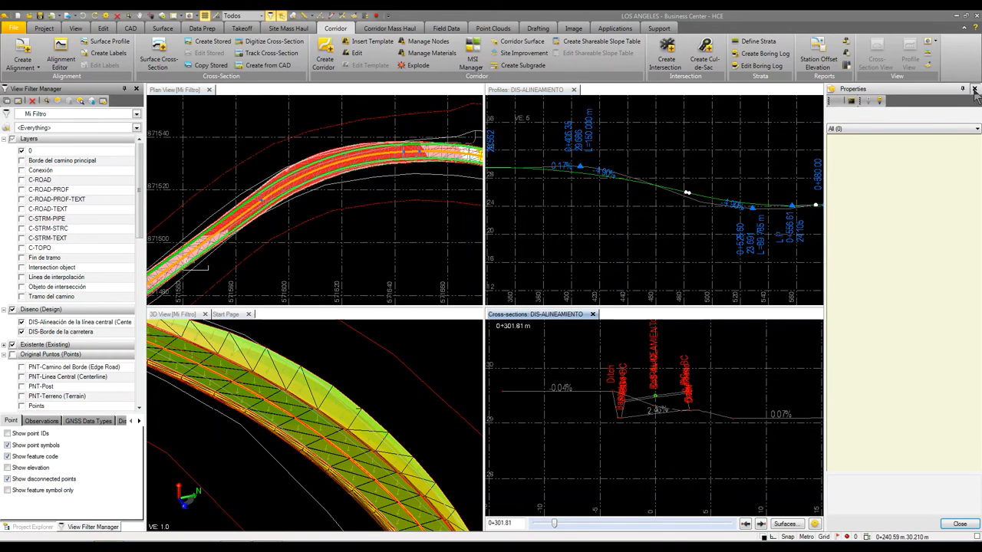
Step: Close the Properties pane and show the cross-section at station 0+409.61
click(974, 90)
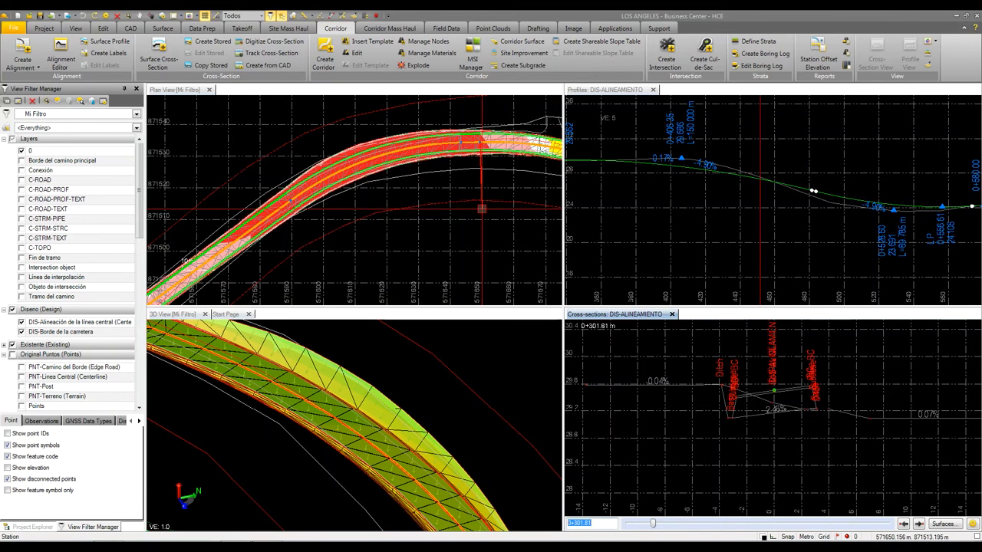
click(391, 275)
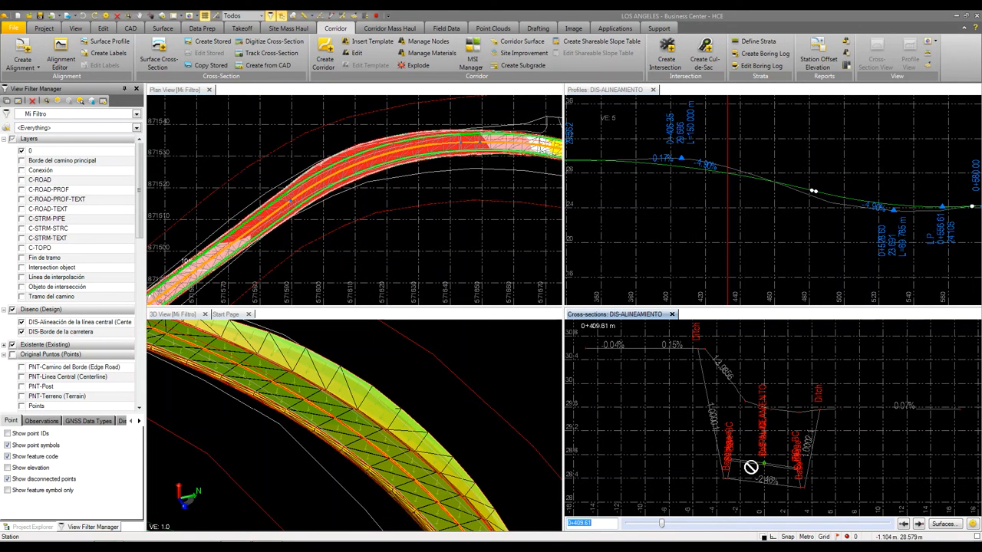
mouse_move(781, 428)
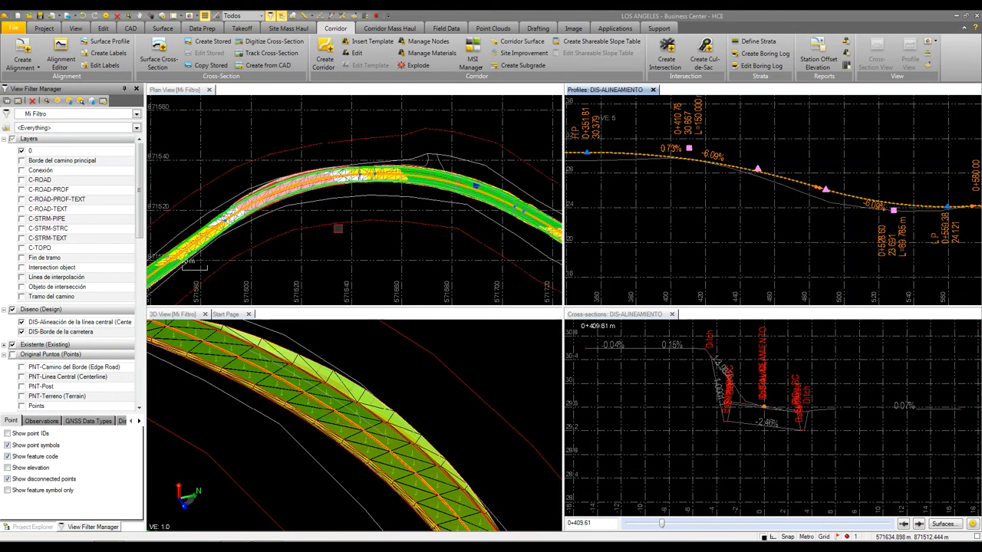
Step: Bring up the Corridor Mass Haul and Surface commands to reach Earthwork Report
click(389, 28)
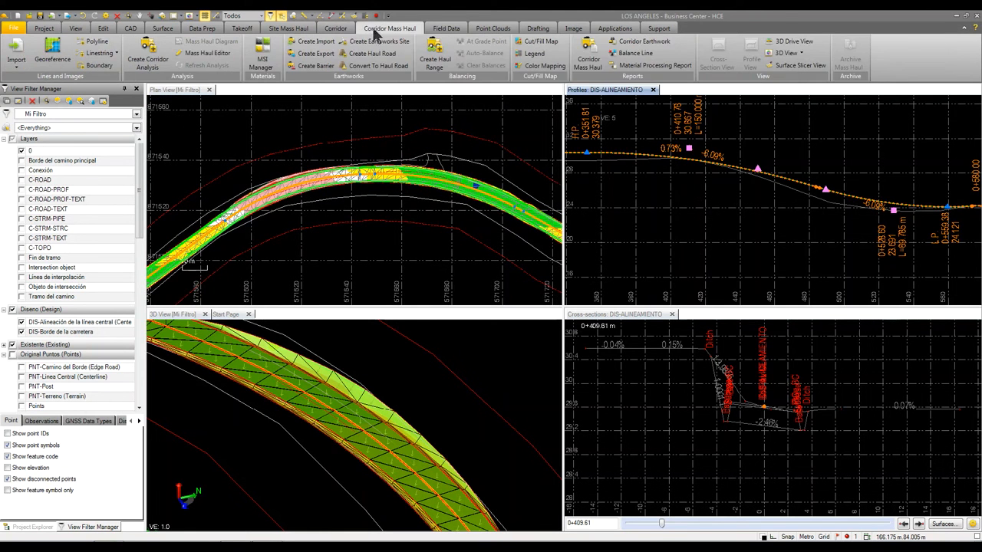
click(334, 28)
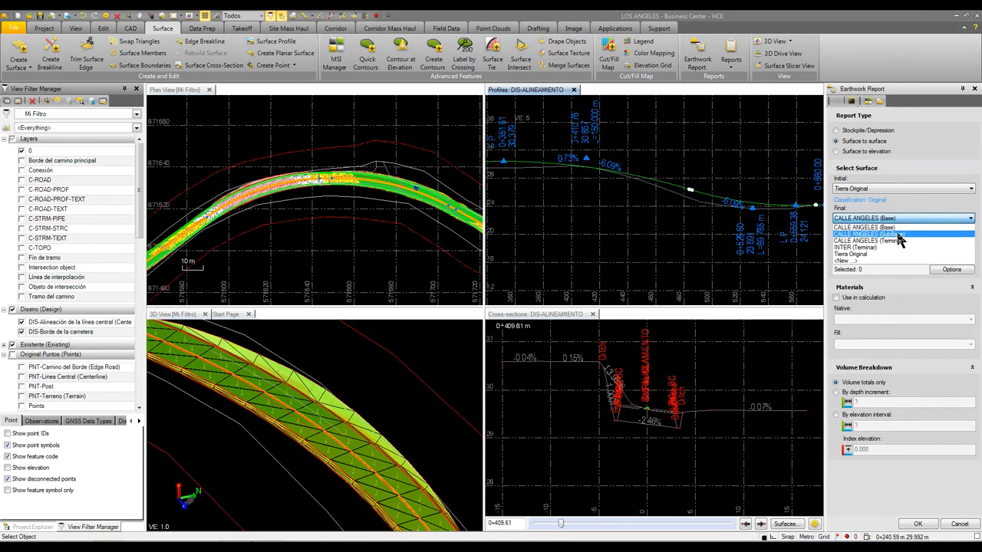
mouse_move(893, 240)
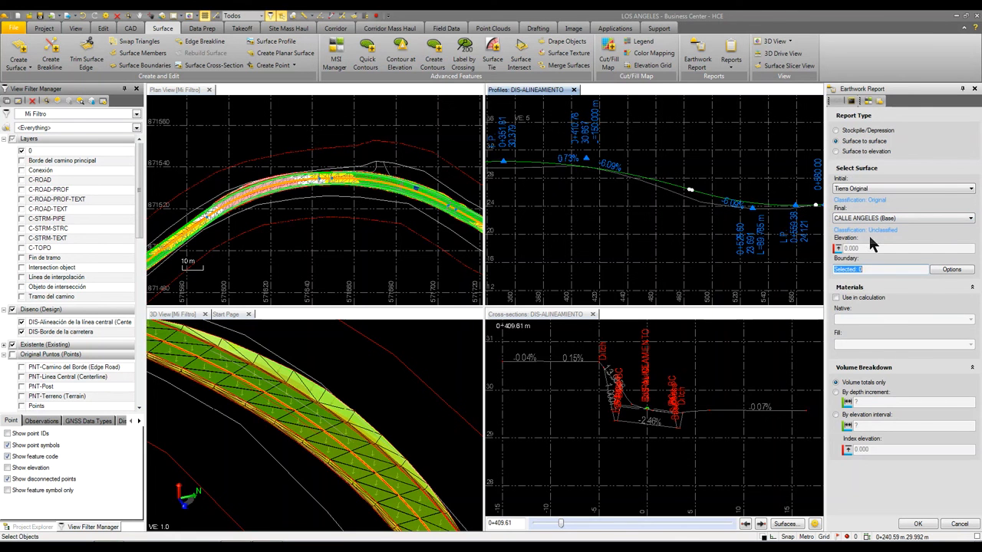
Step: Compute the Tierra Original vs CALLE ANGELES (Base) report: 5,212.0 m³ cut, 2,106.3 m³ fill
click(918, 523)
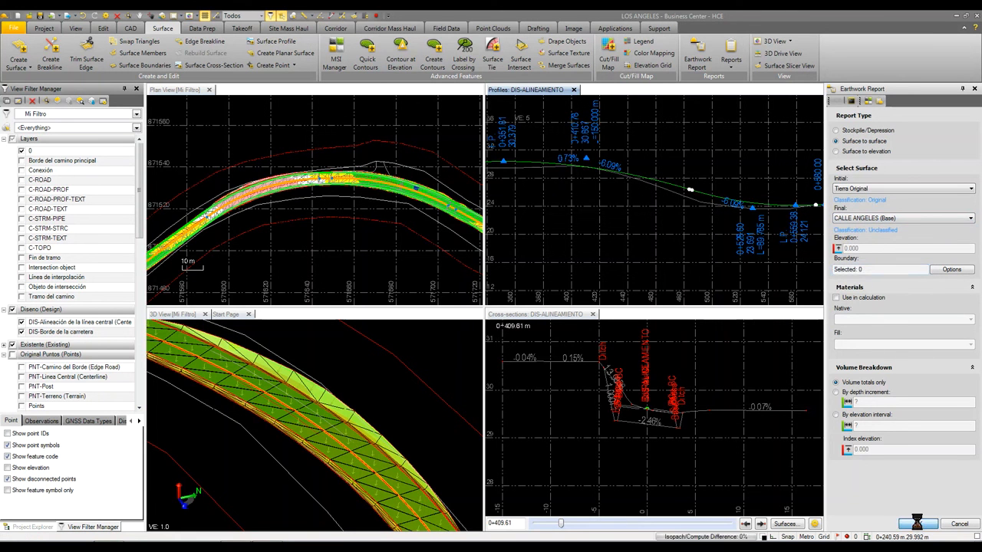
click(917, 523)
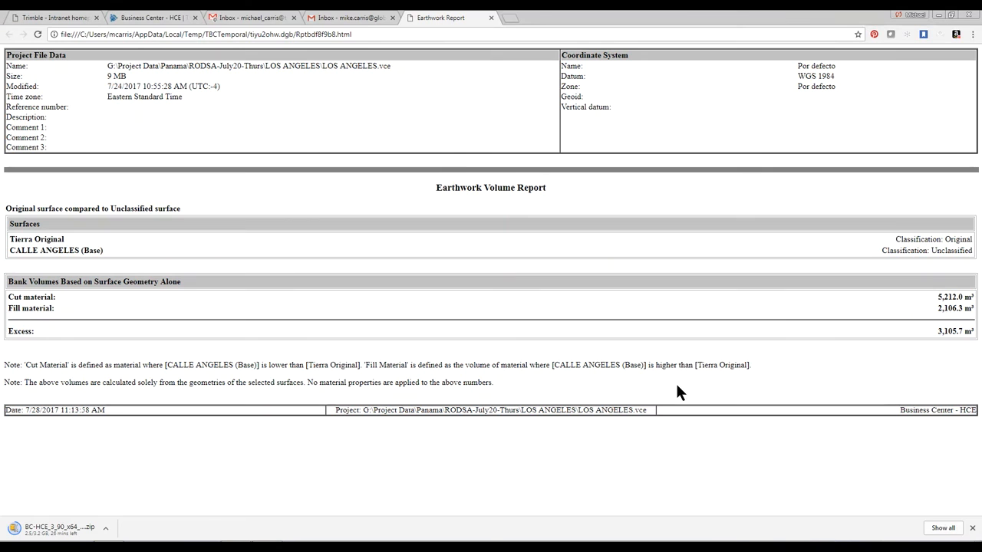
mouse_move(439, 333)
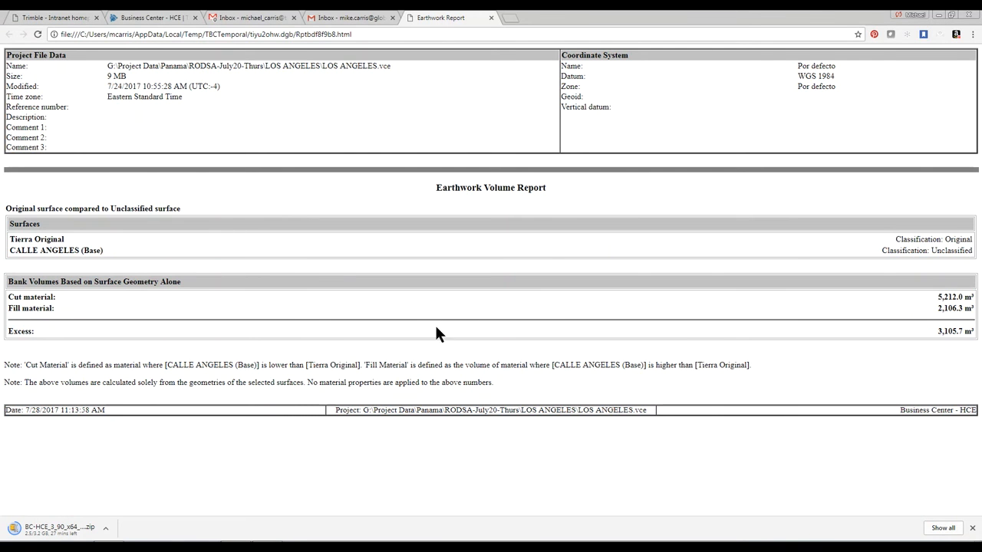
mouse_move(929, 350)
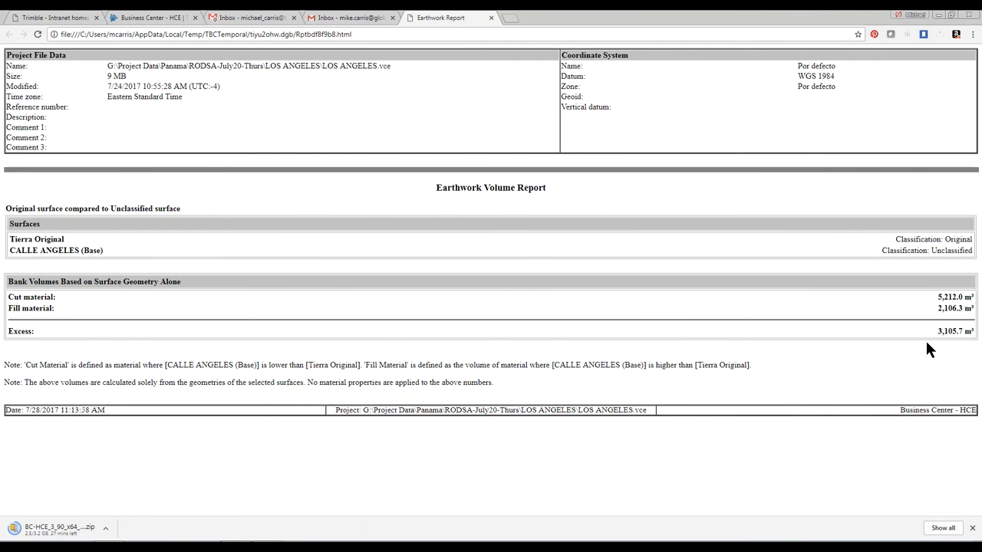
mouse_move(963, 347)
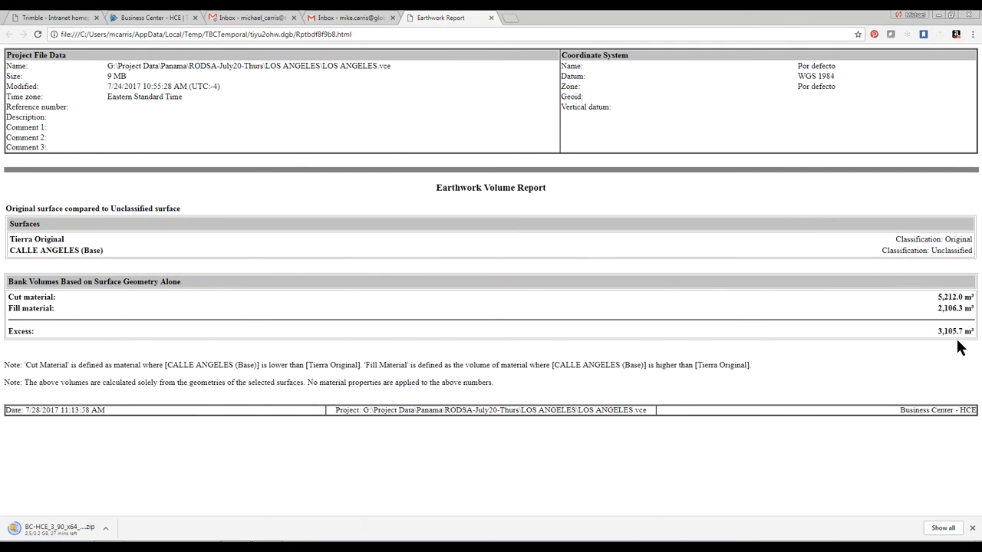
mouse_move(580, 17)
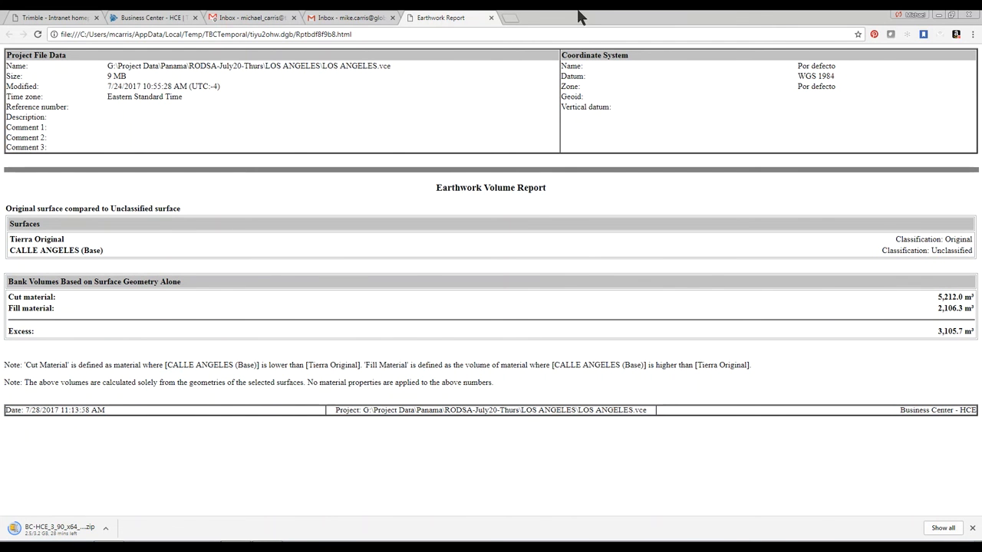